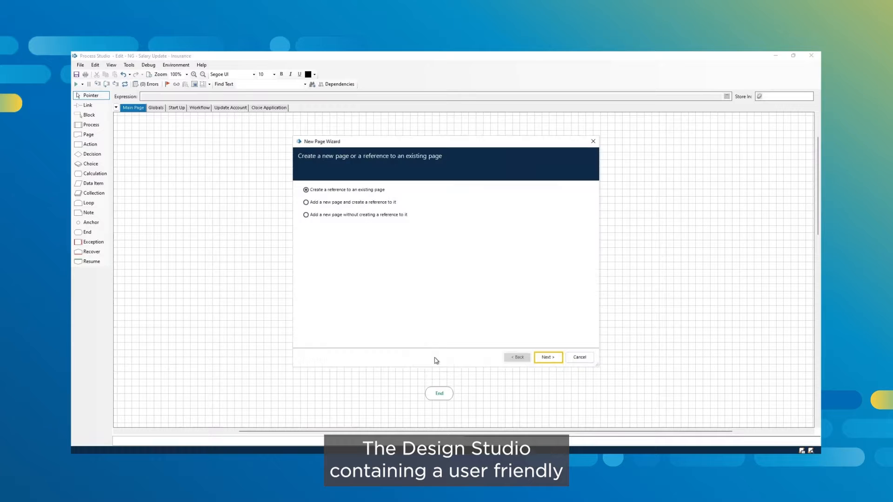
Add a page reference to the existing Close Application page via the New Page Wizard
click(547, 357)
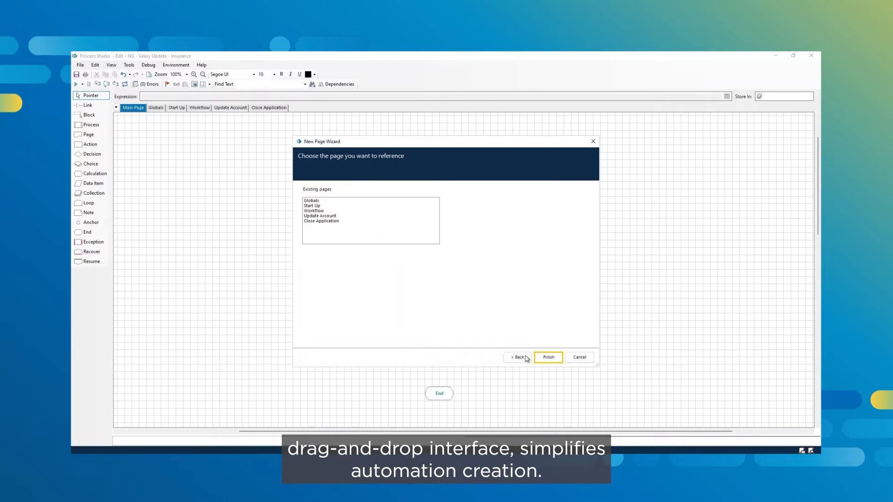
click(320, 221)
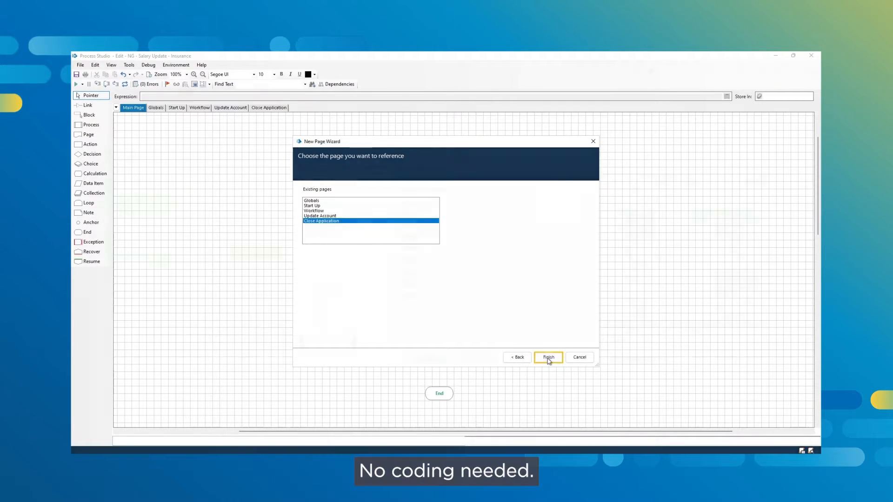
click(547, 358)
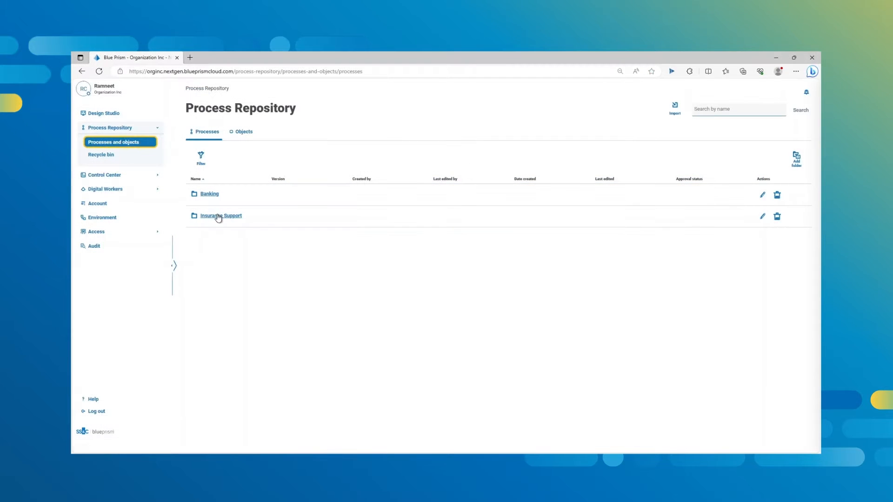
Set NG - Salary Update - Insurance to In Testing and approve the version
click(221, 215)
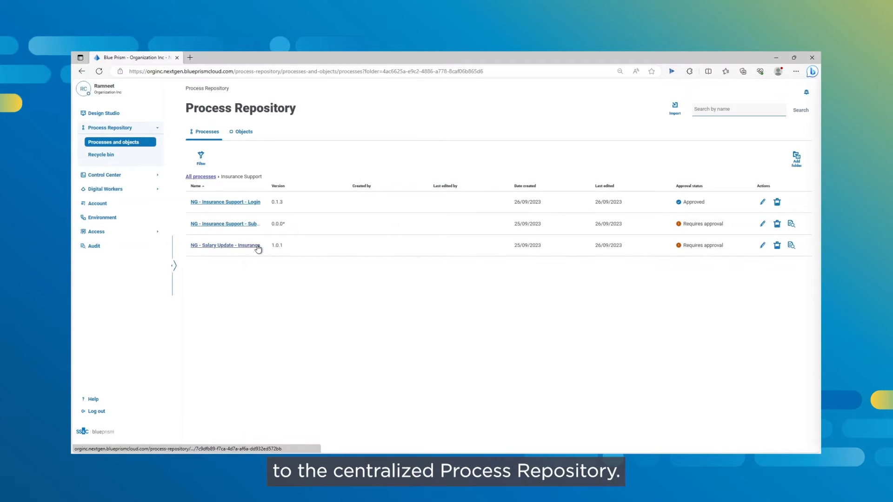
click(224, 245)
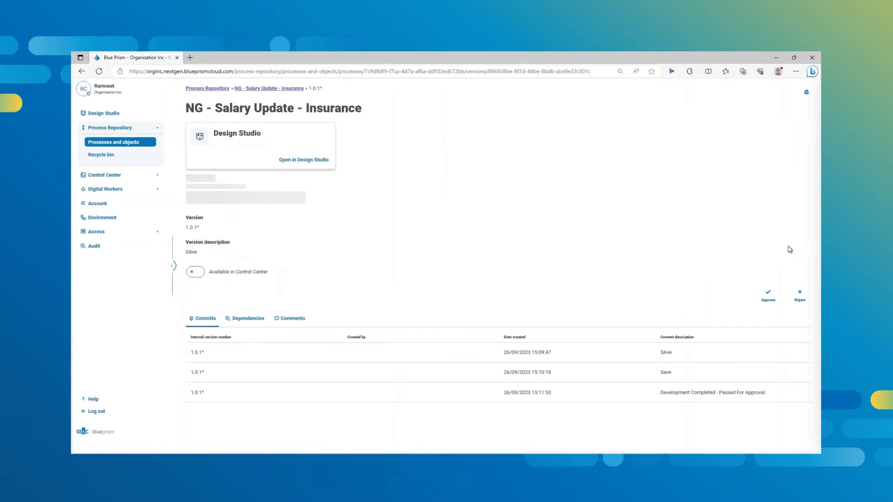
click(245, 188)
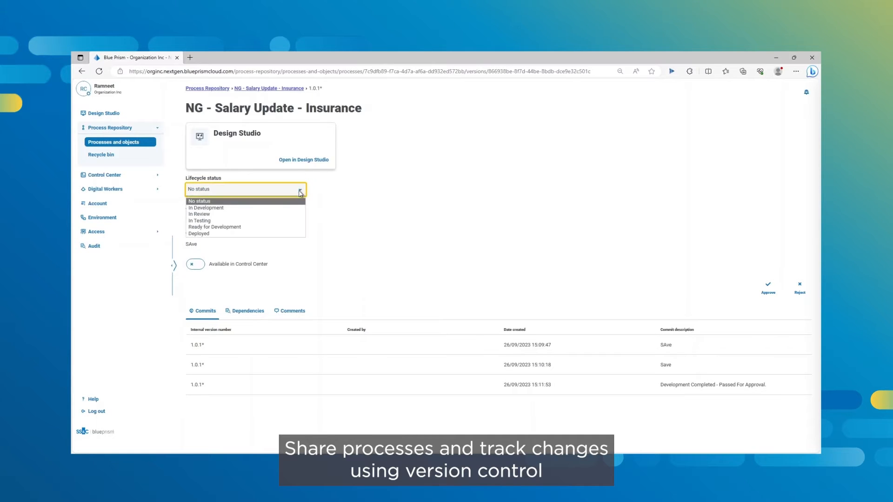
click(199, 220)
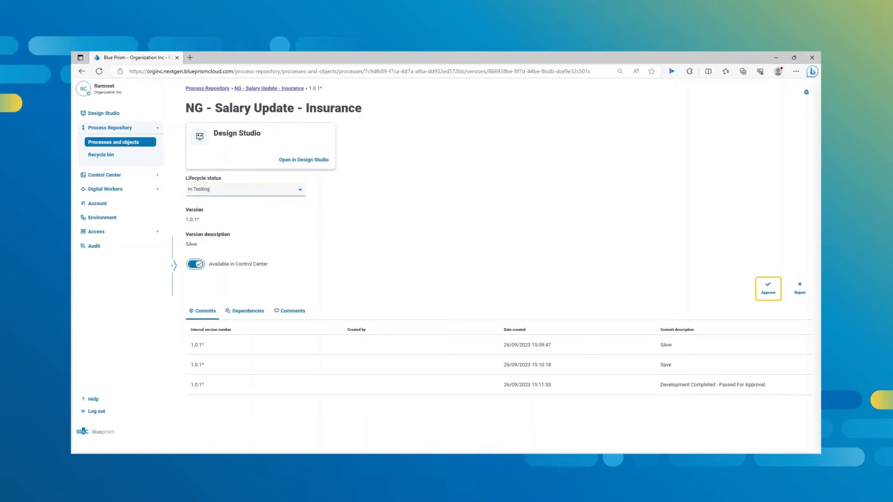
click(768, 287)
text(Developed Process Reviewed and Approved - Moved to Testing)
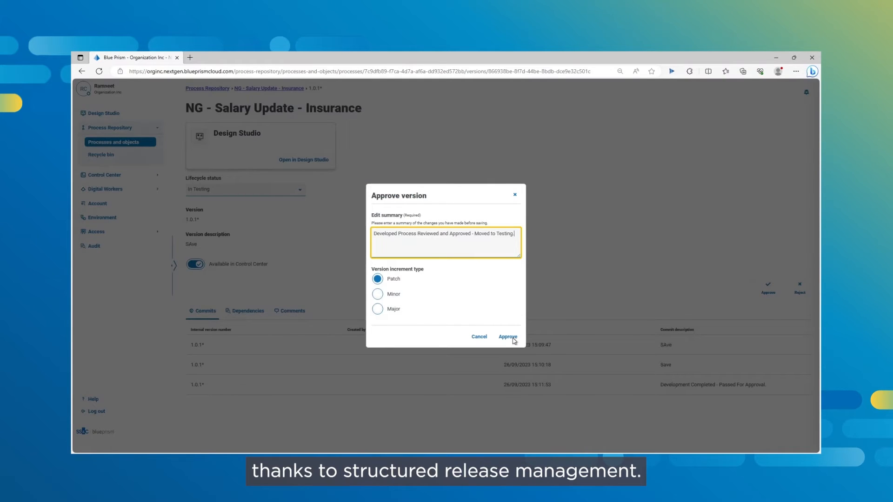
click(507, 336)
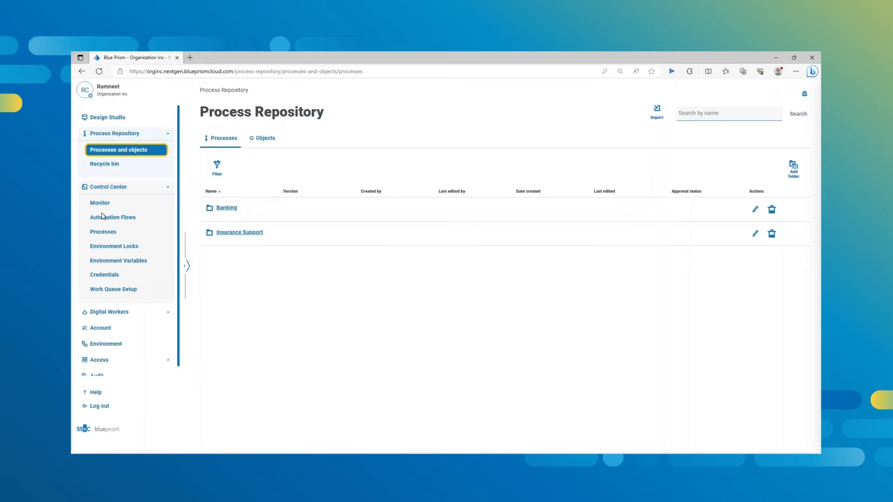
Add a task named 'Salary Update - Insurance' in Automation Flows
click(100, 203)
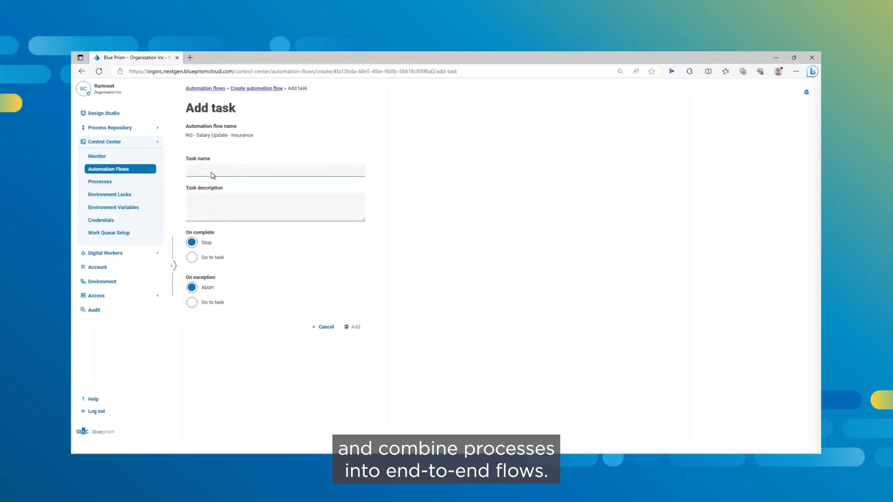
text(Salary Update - Insurance)
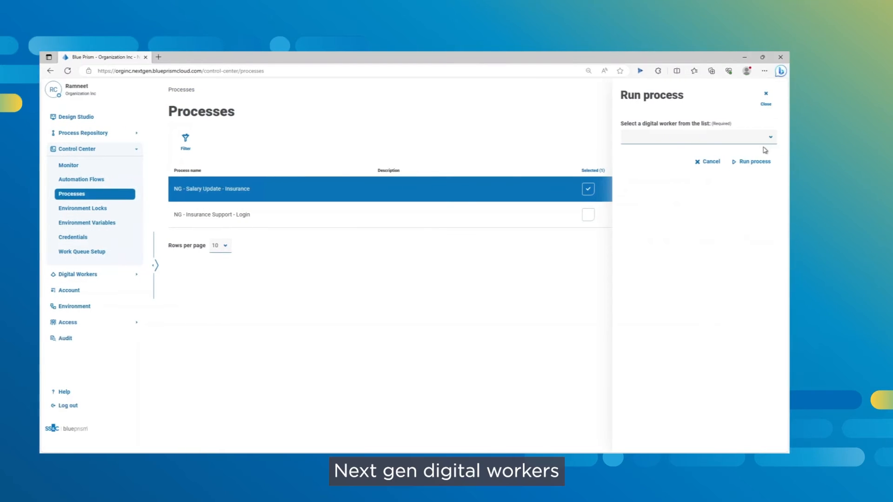
Run NG - Salary Update - Insurance on digital worker Production 1, creating session 932
click(697, 137)
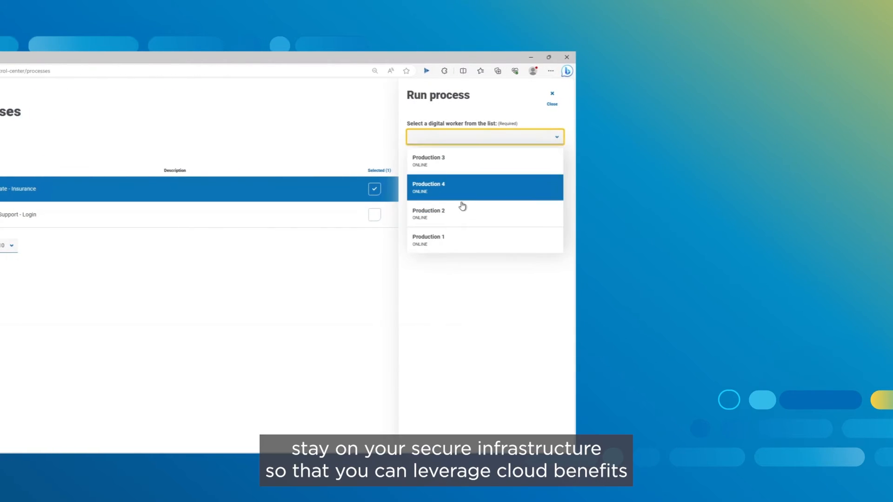
click(427, 240)
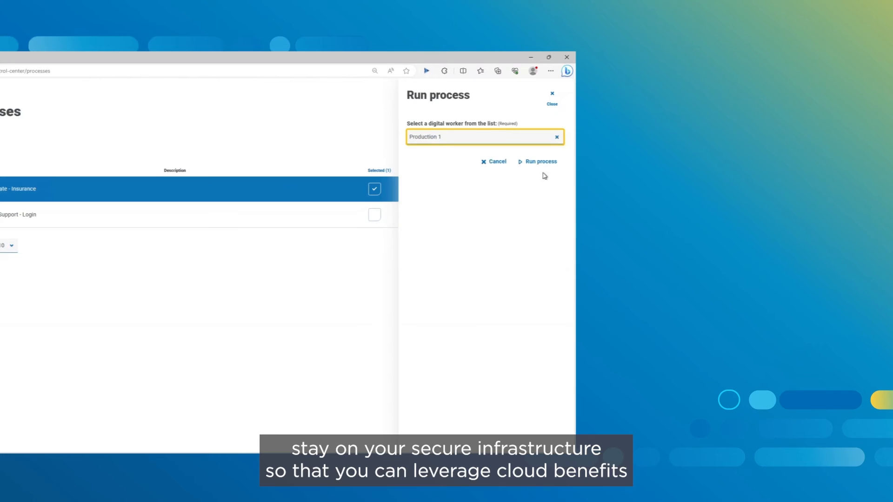
click(540, 161)
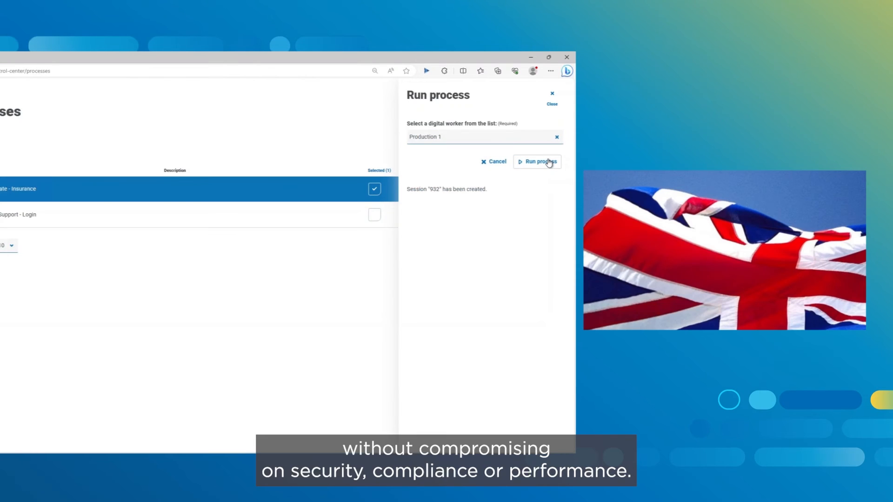
click(536, 162)
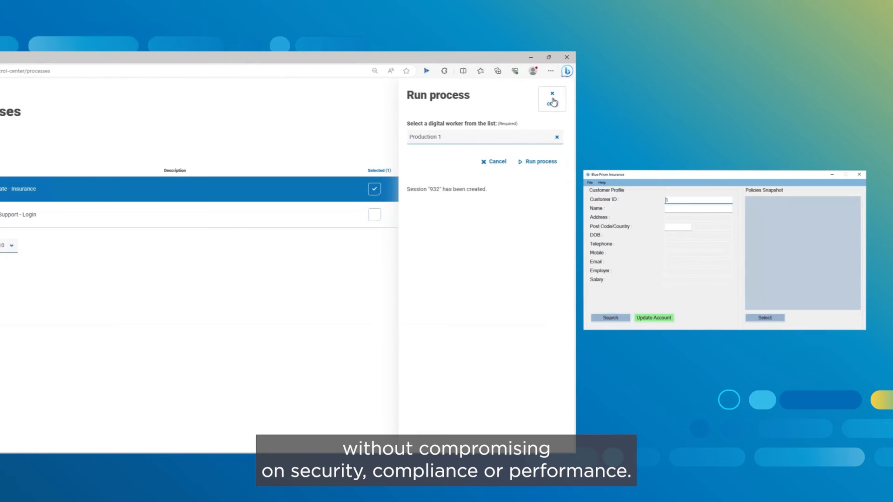
click(551, 98)
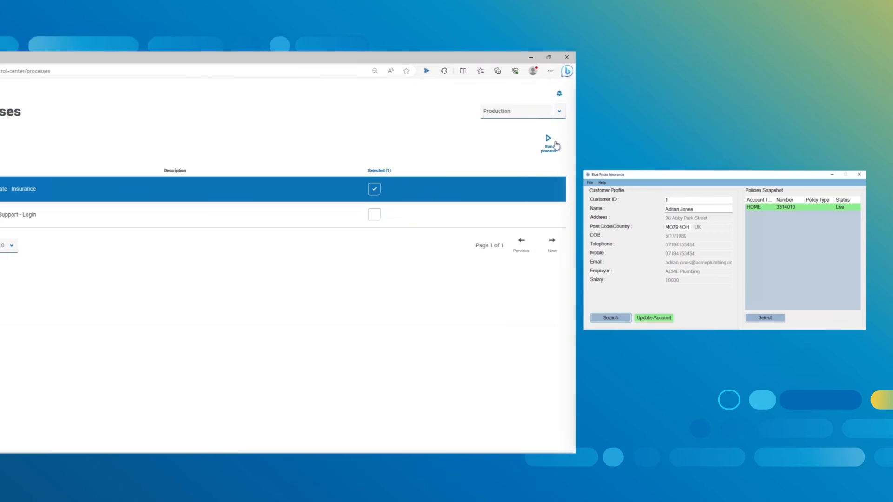